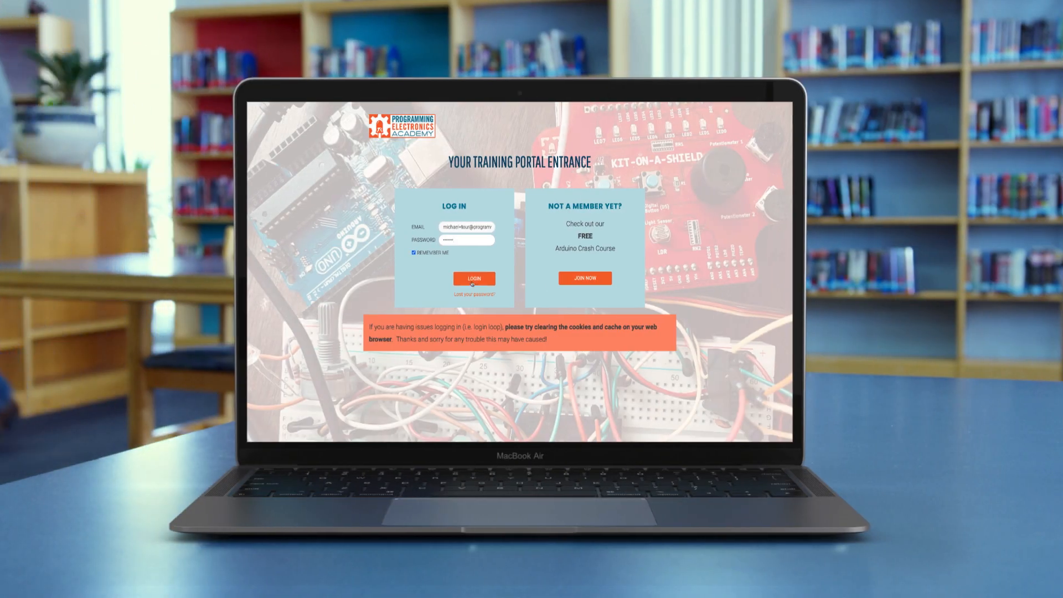
Log in with the saved credentials and scroll the dashboard to the Your Courses section.
{"action": "left_click", "coordinate": [473, 279]}
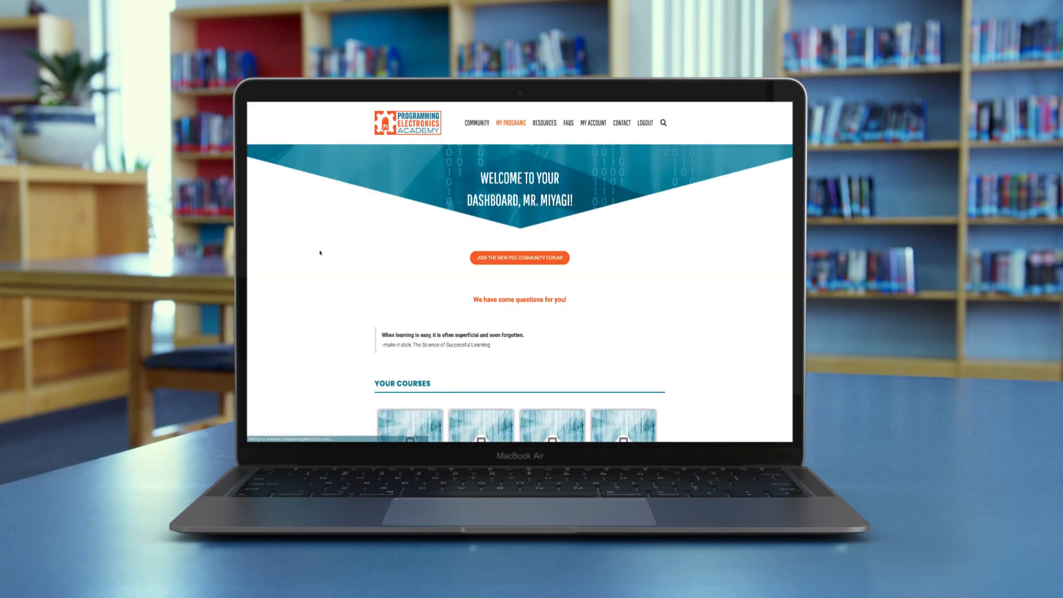
{"action": "scroll", "scroll_direction": "down", "scroll_amount": 3}
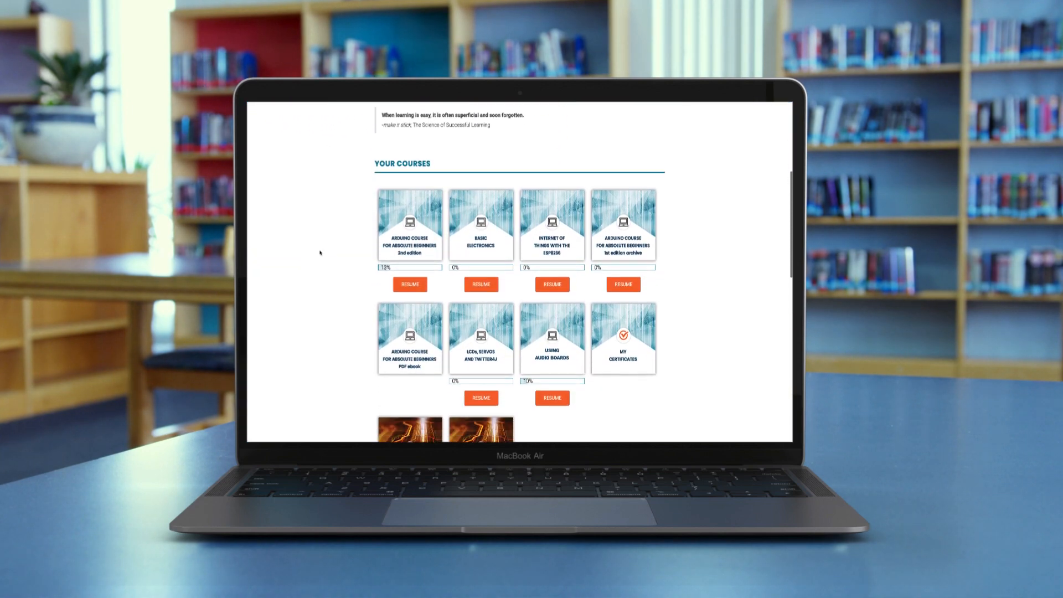
Scroll the membership sales page past the features to the Real People, Real Projects, Real Success testimonials.
{"action": "scroll", "scroll_direction": "down", "scroll_amount": 3}
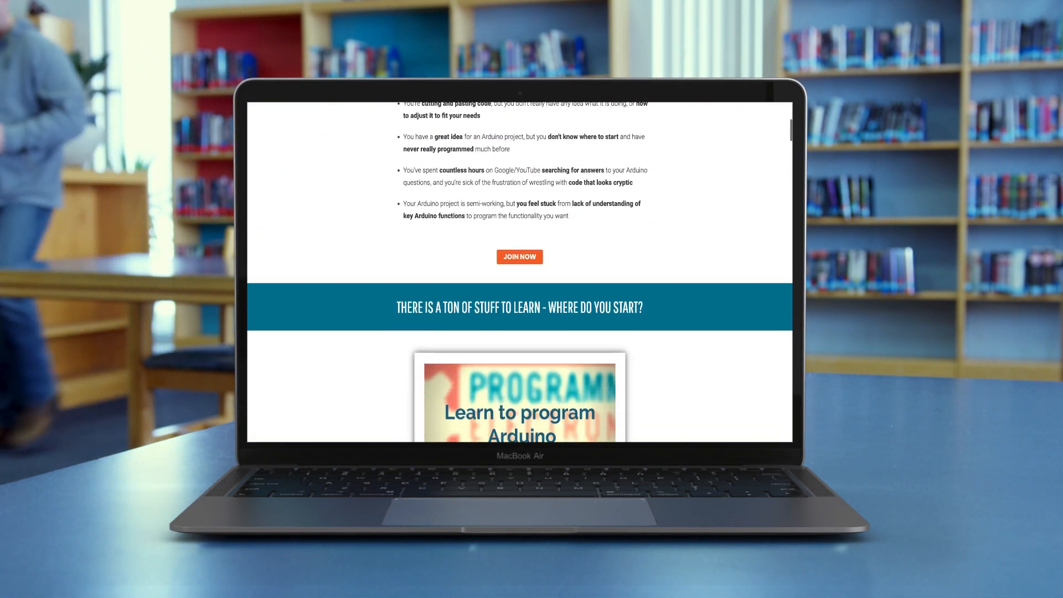
{"action": "scroll", "scroll_direction": "down", "scroll_amount": 3}
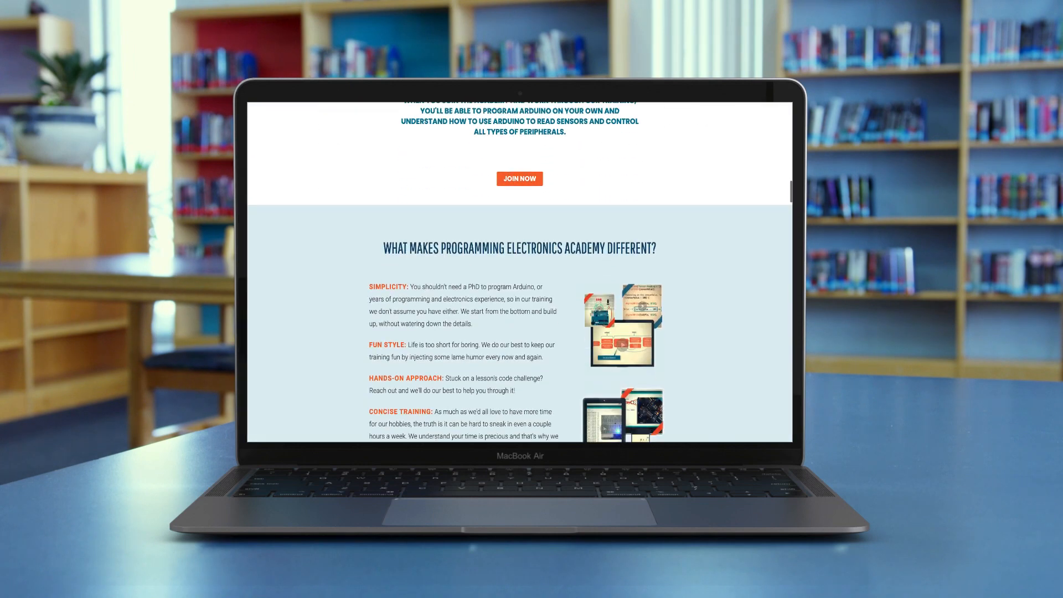
{"action": "scroll", "scroll_direction": "down", "scroll_amount": 3}
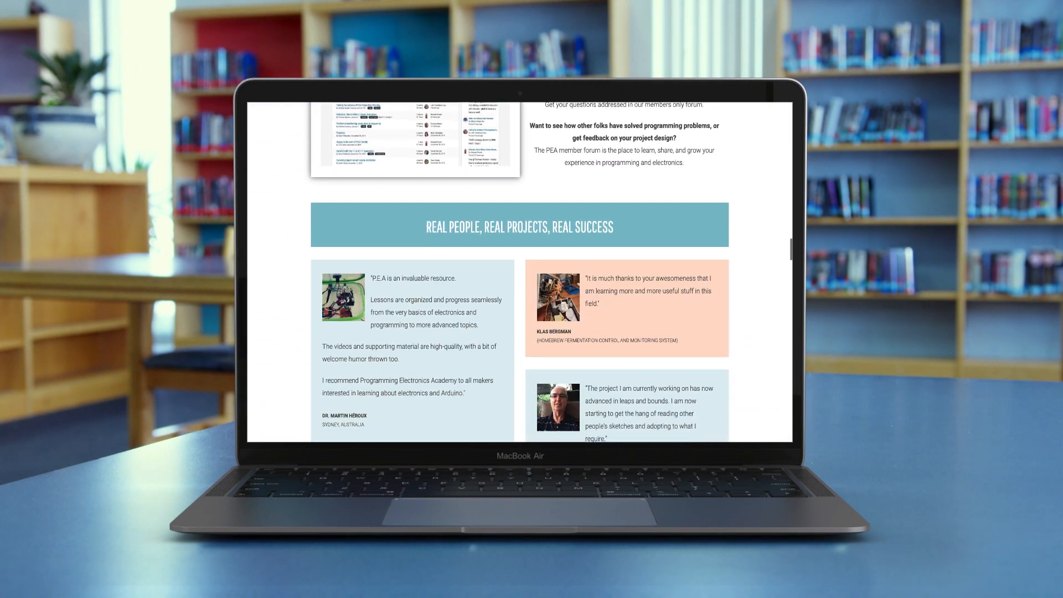